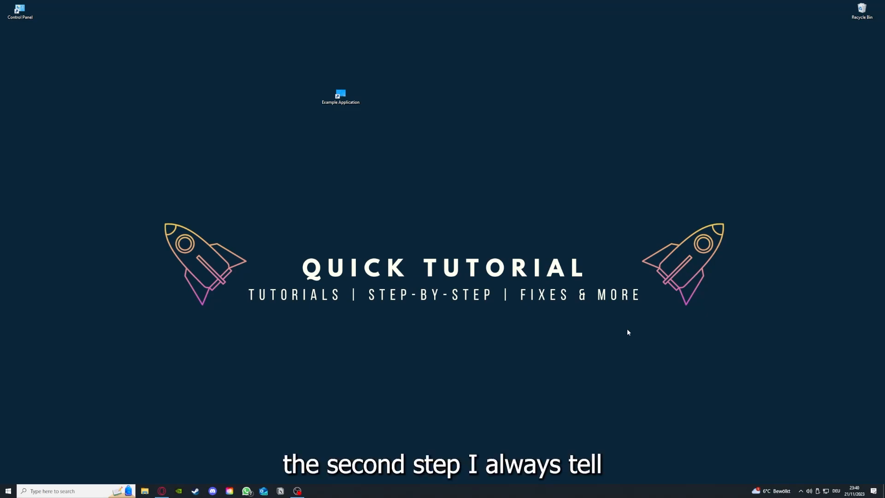
- Close the Desktop folder window so only the desktop remains
click(340, 94)
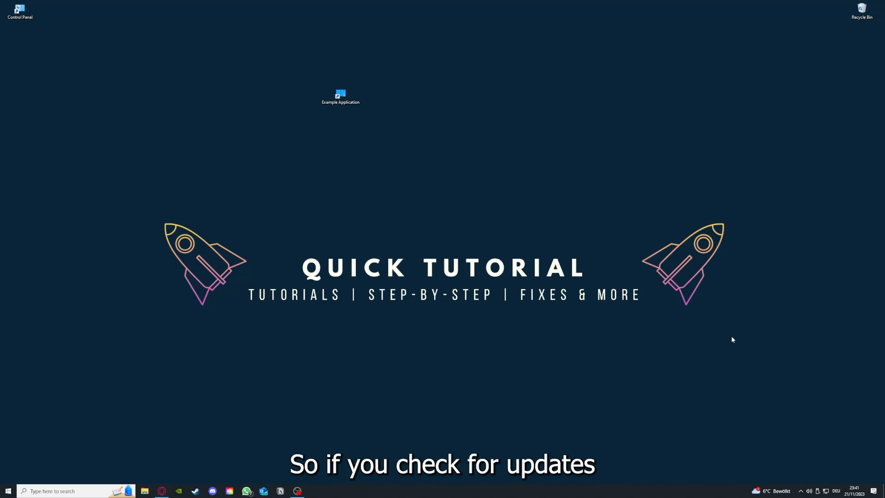
mouse_move(286, 76)
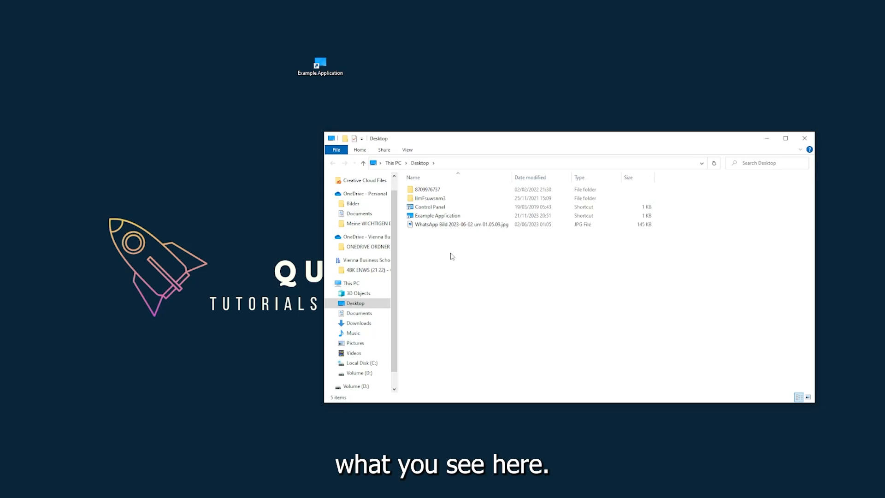
mouse_move(720, 156)
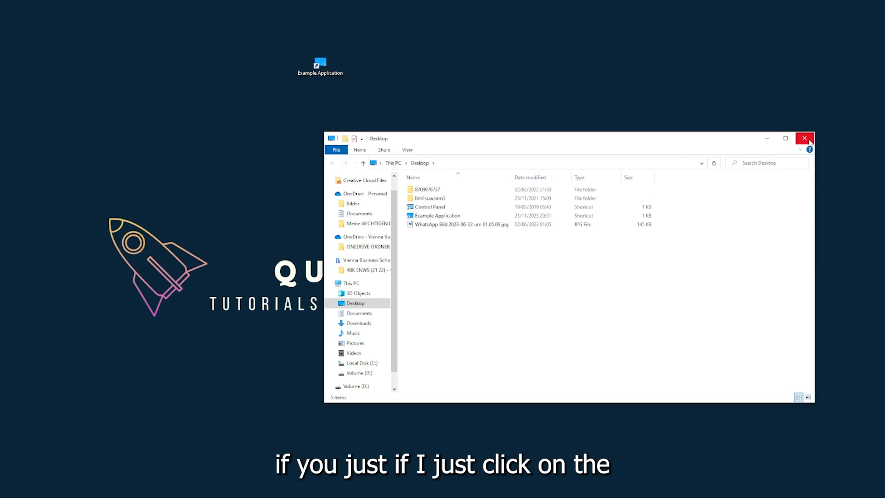
mouse_move(805, 139)
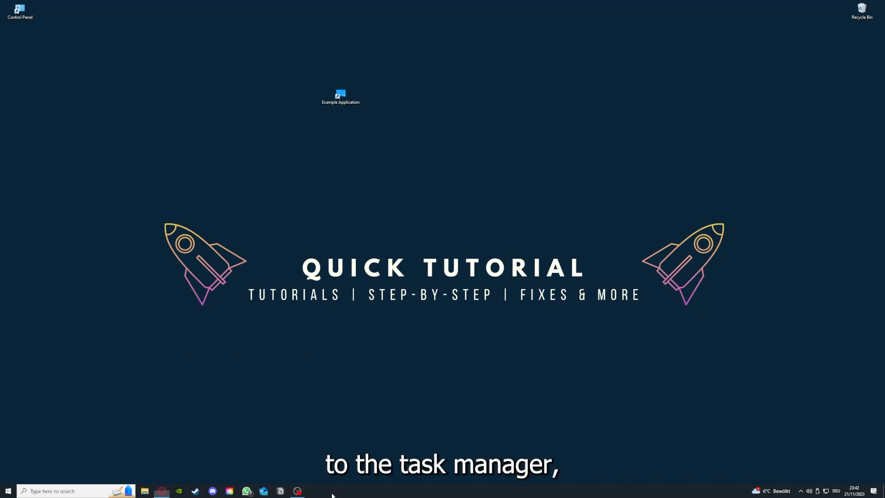
right_click(332, 490)
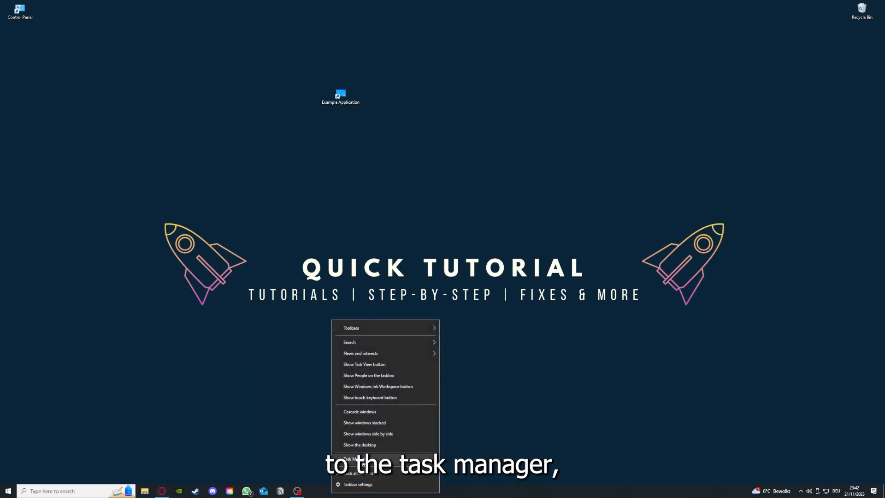
mouse_move(485, 492)
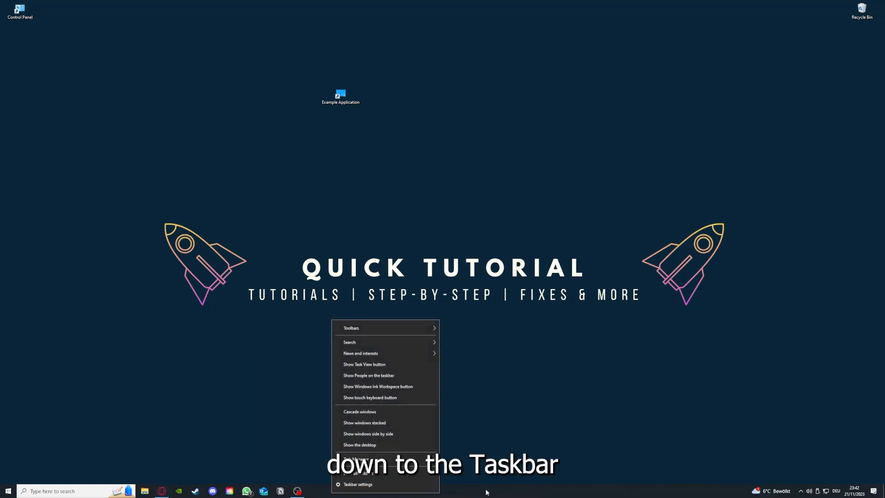
mouse_move(434, 476)
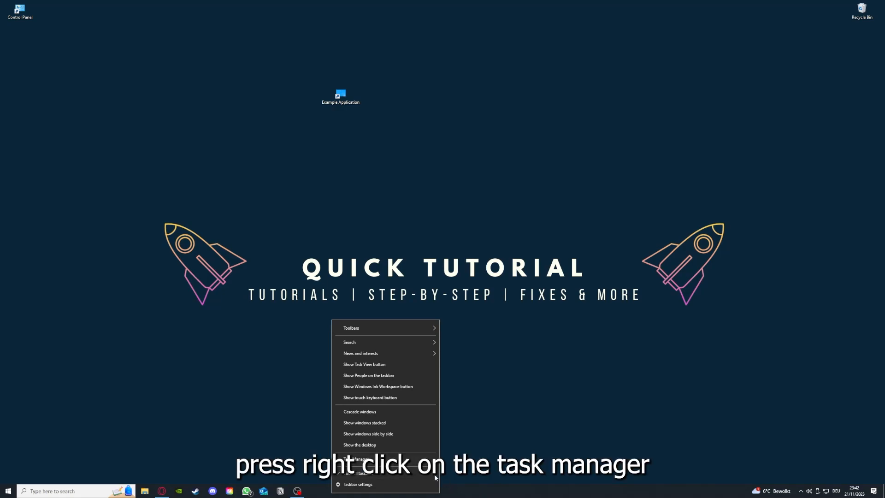
click(359, 458)
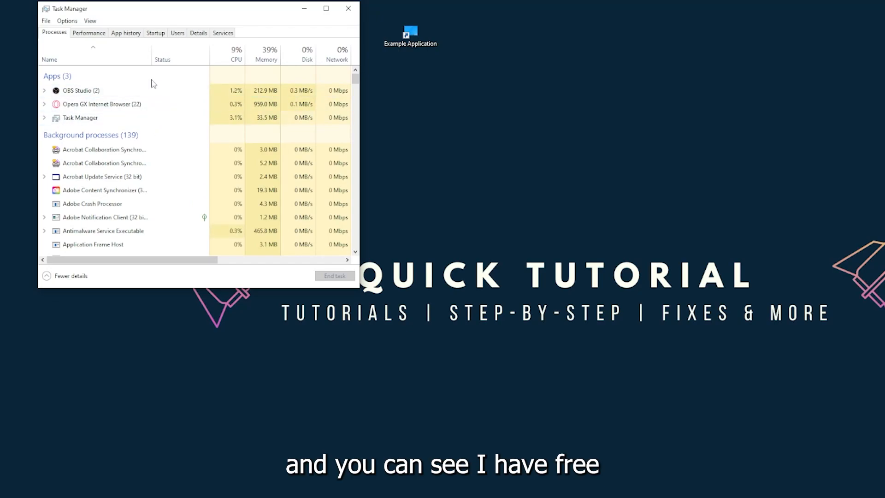
click(79, 117)
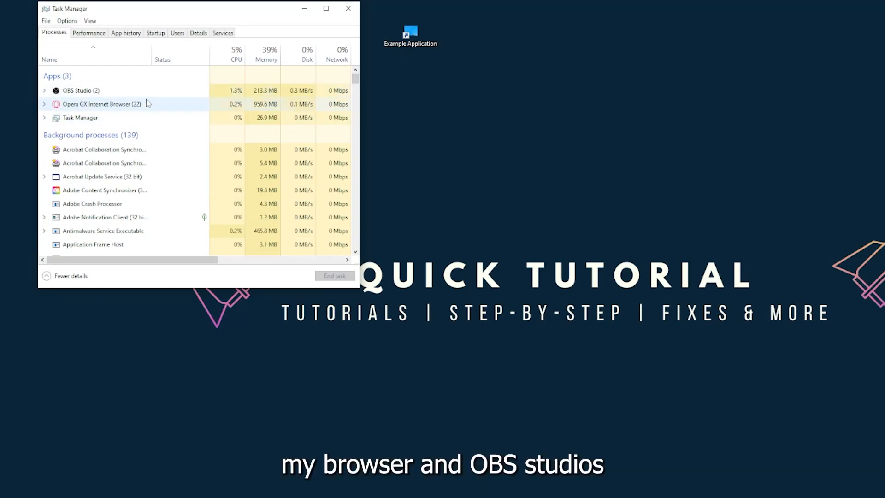
click(79, 117)
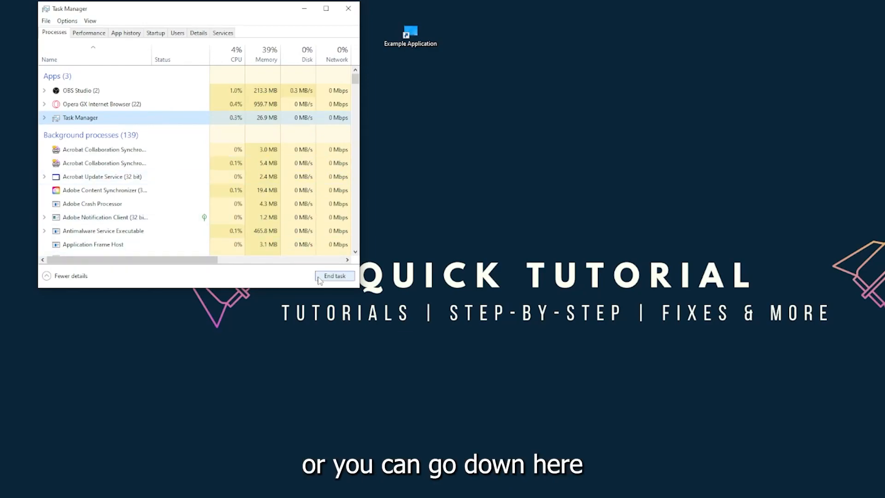
click(335, 275)
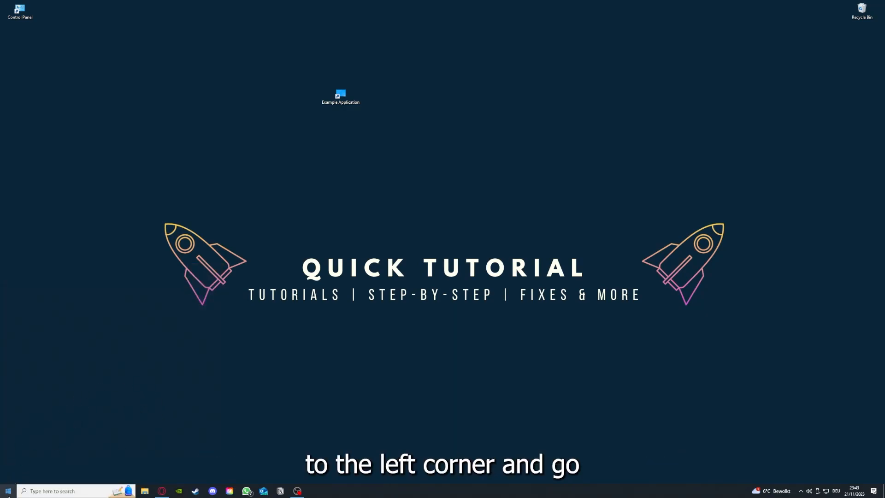
- Bring up the Start menu's Power options to restart the PC
click(7, 490)
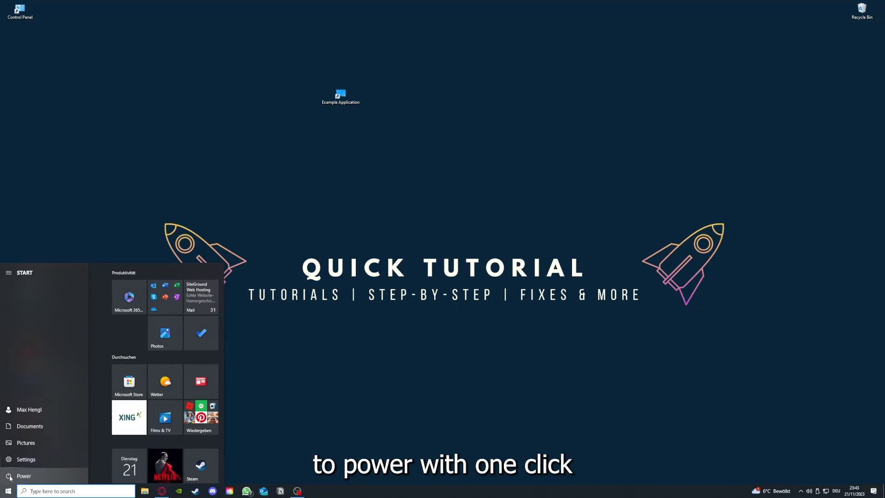
click(24, 475)
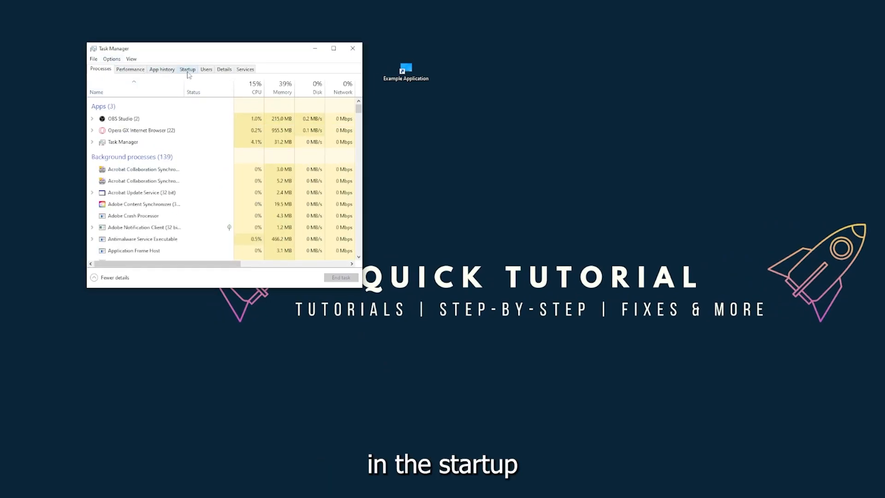
- Show Task Manager's Startup apps list, then bring up the taskbar's context menu
click(187, 69)
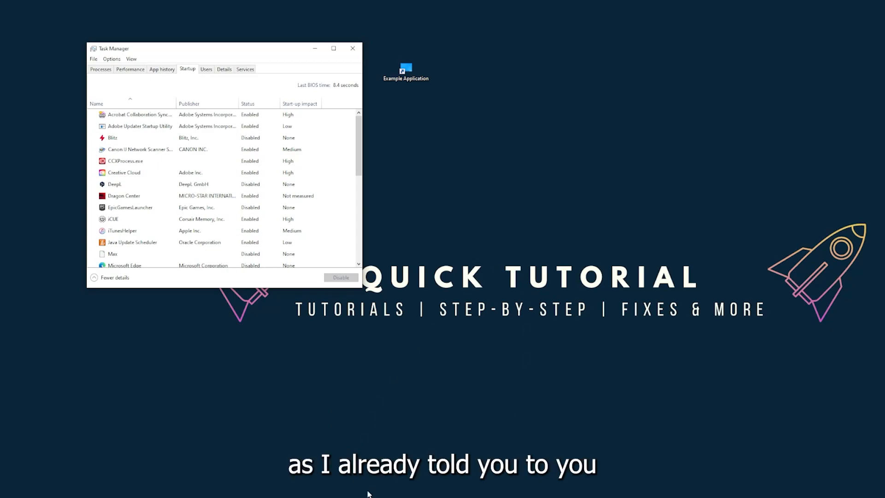
right_click(367, 490)
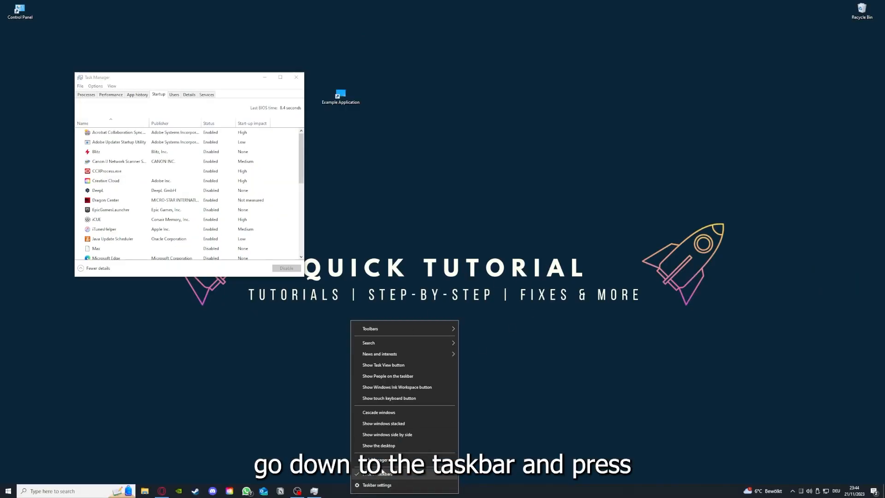
mouse_move(336, 401)
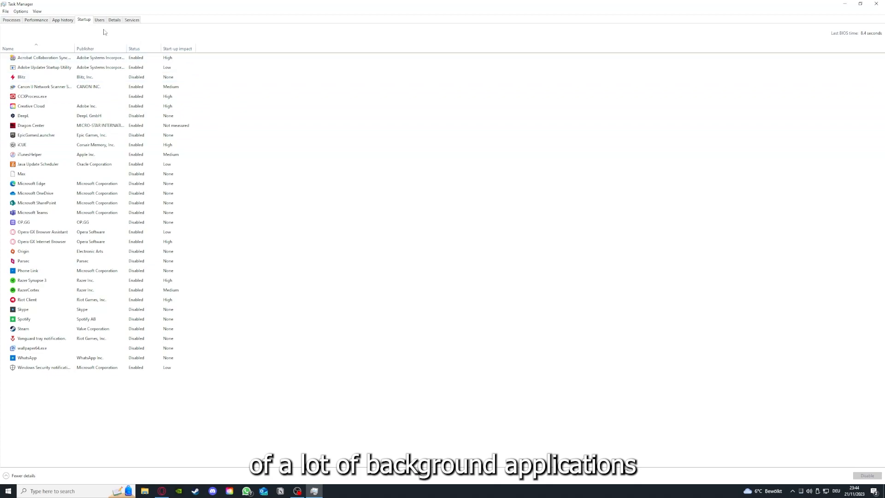
mouse_move(24, 44)
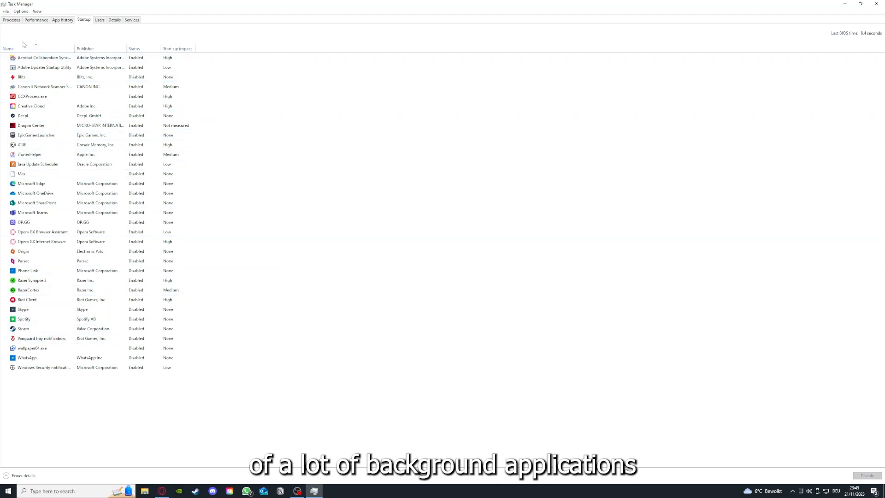
right_click(44, 57)
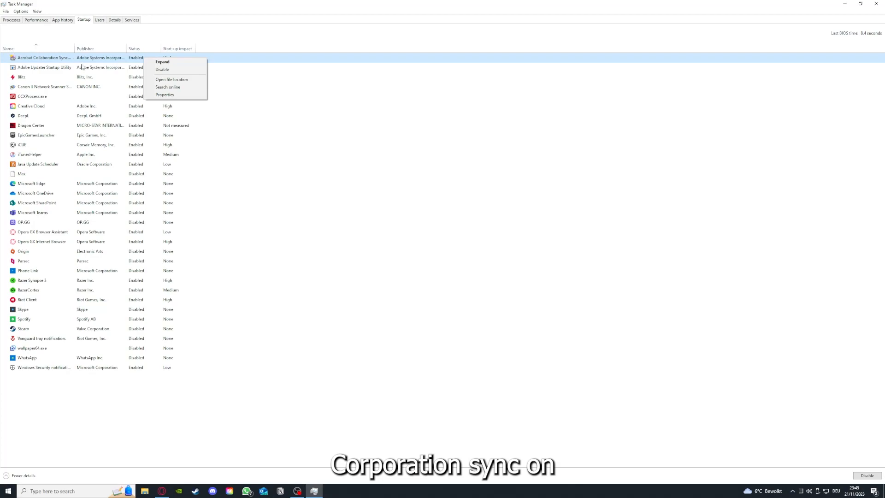
mouse_move(164, 62)
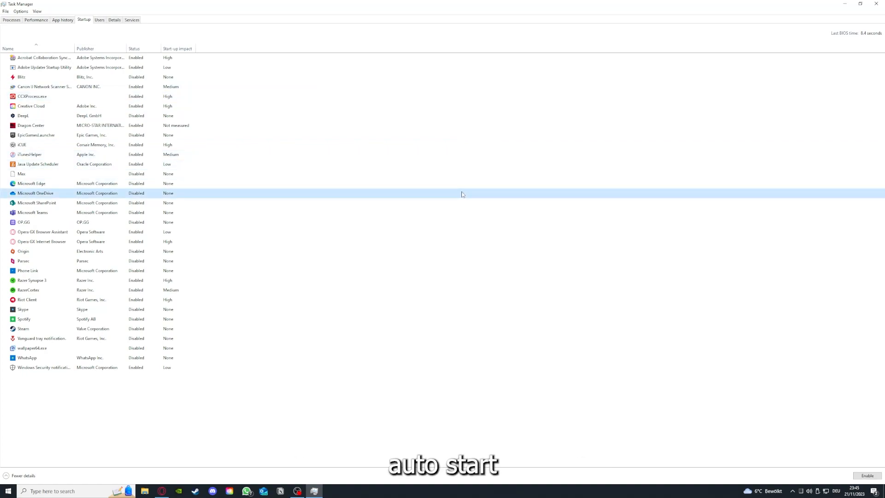
click(44, 57)
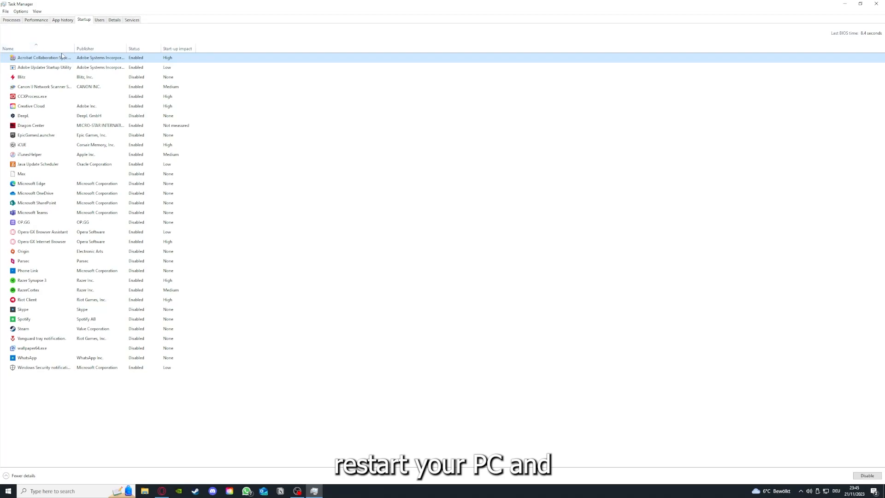
mouse_move(104, 27)
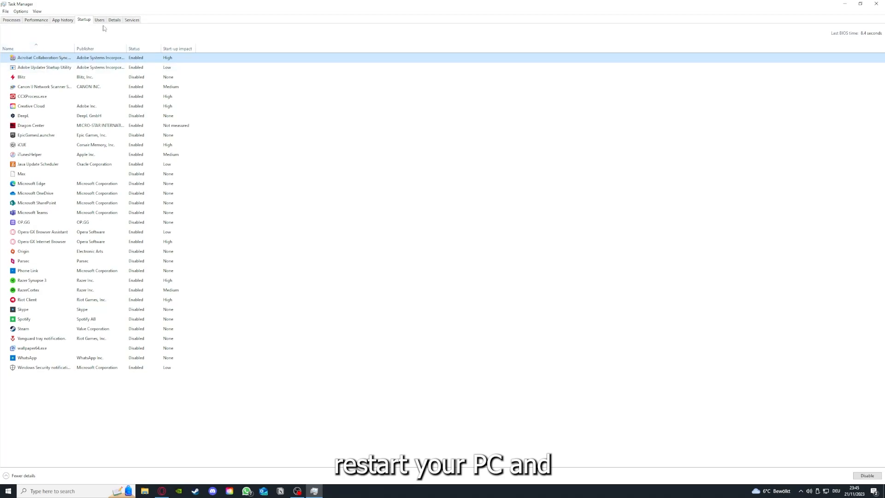
mouse_move(3, 385)
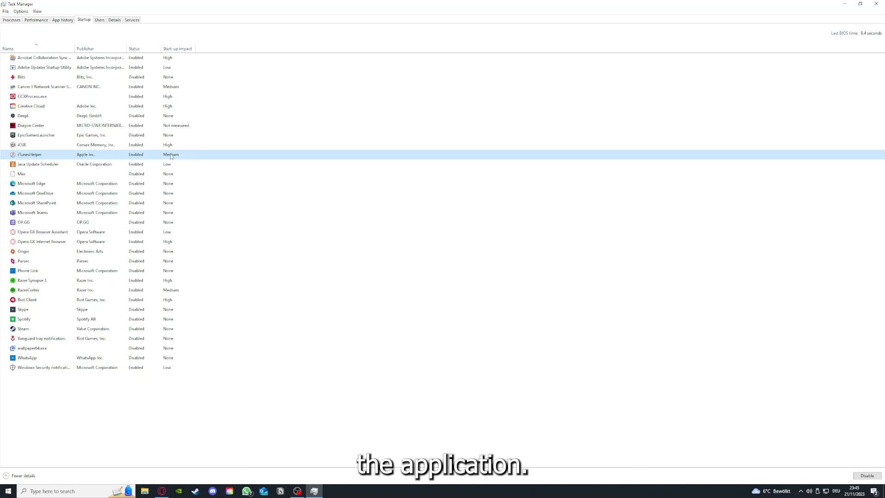
click(879, 3)
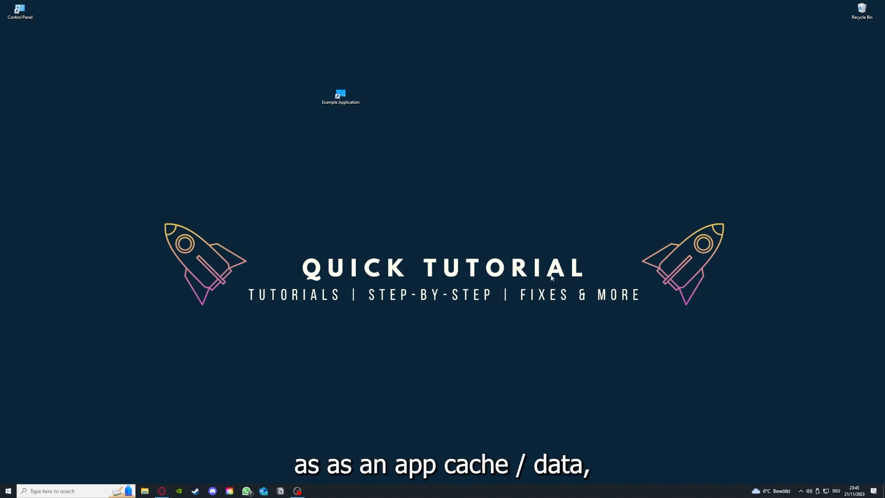
mouse_move(504, 145)
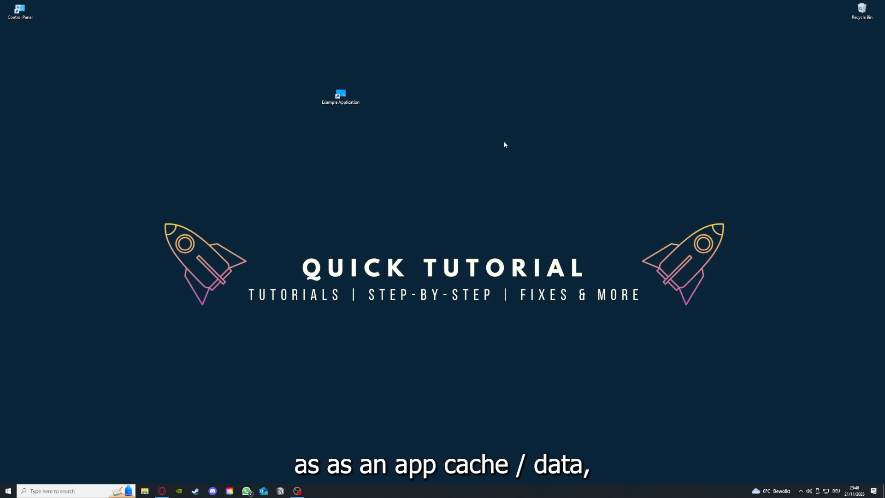
mouse_move(367, 142)
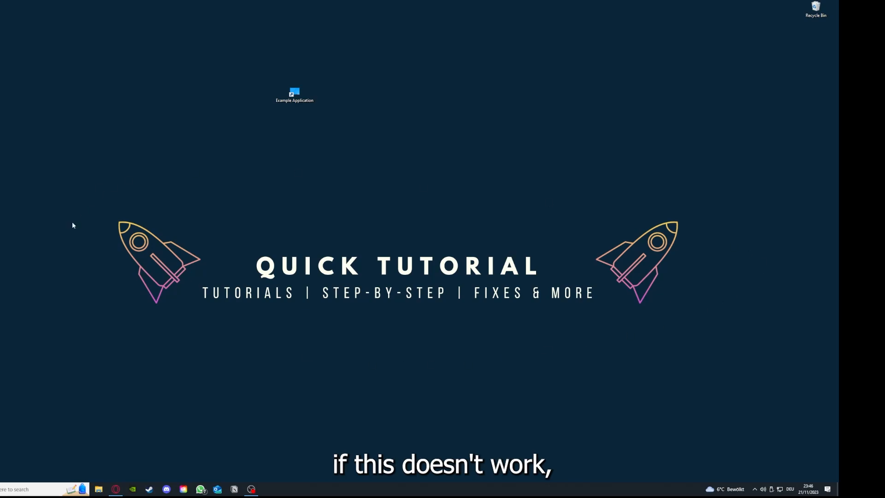
mouse_move(95, 187)
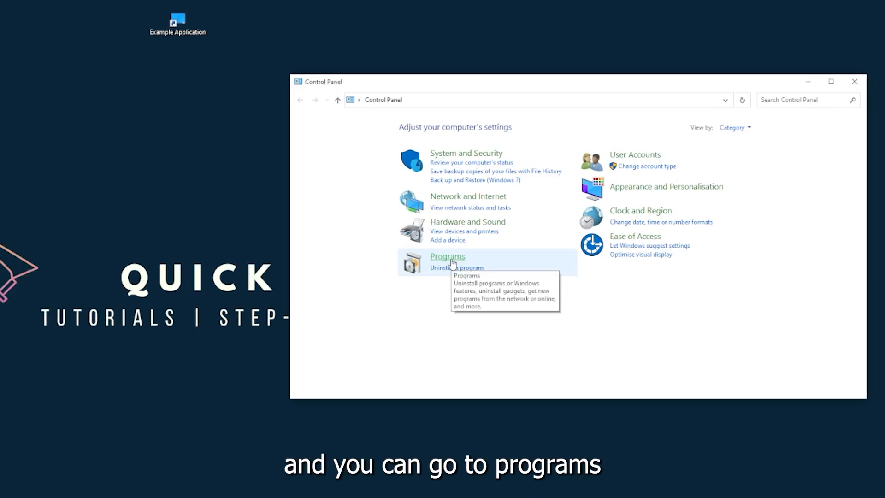
- Go to Programs and Features to list the installed programs
click(446, 258)
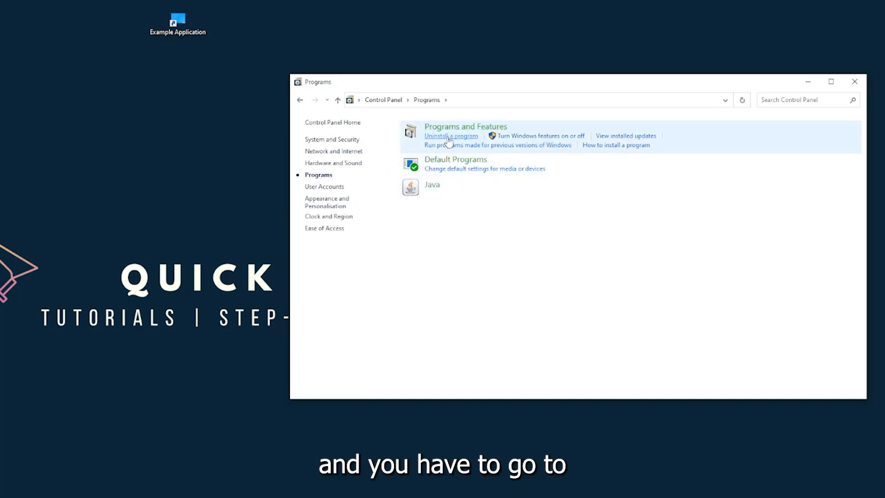
mouse_move(625, 135)
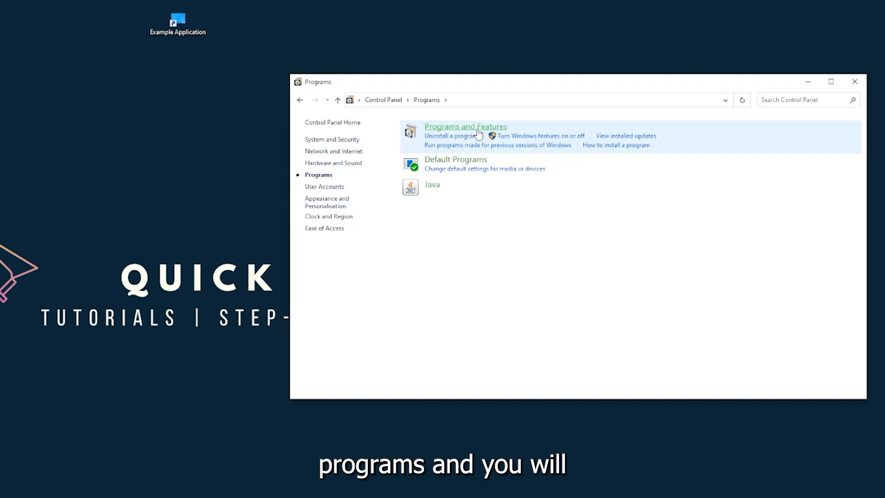
click(464, 126)
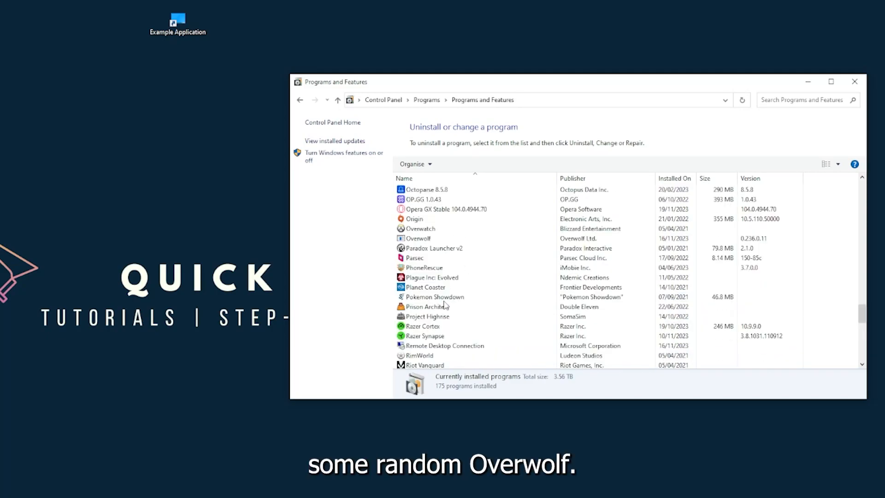
- Uninstall Overwolf and agree to remove it from the list after the error
click(417, 295)
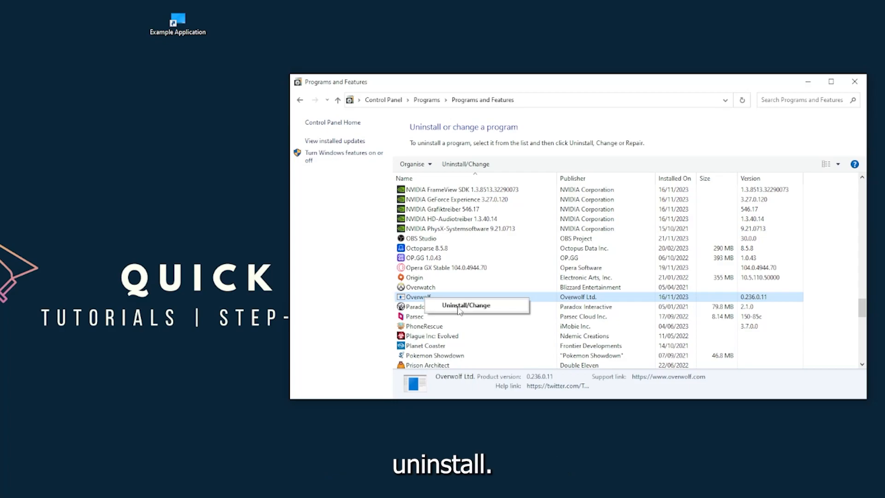
click(466, 305)
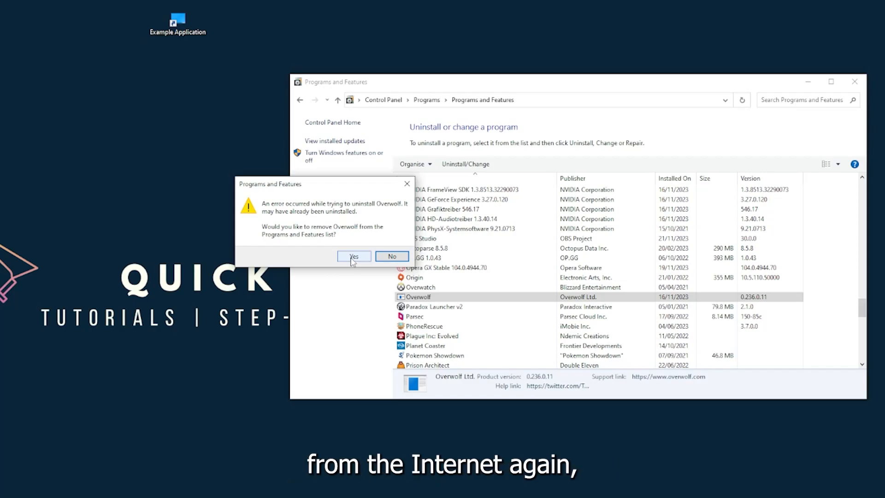
click(353, 256)
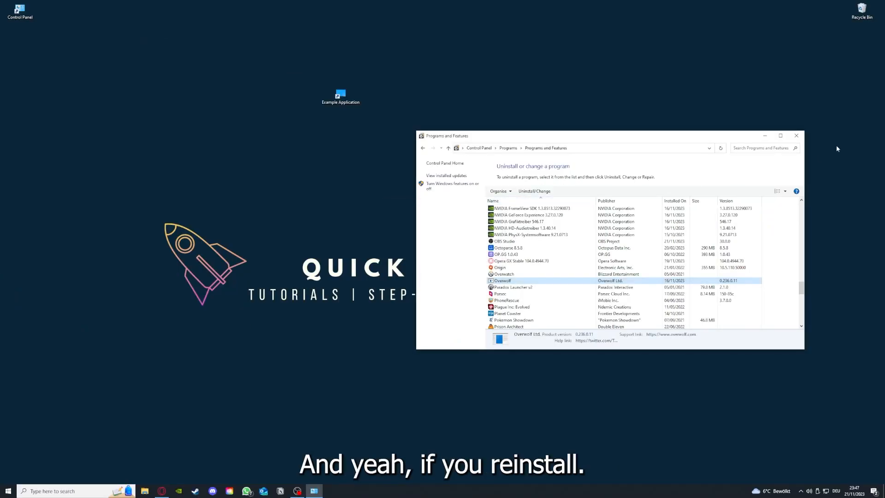
- Close the Programs and Features window, leaving the plain desktop
click(795, 136)
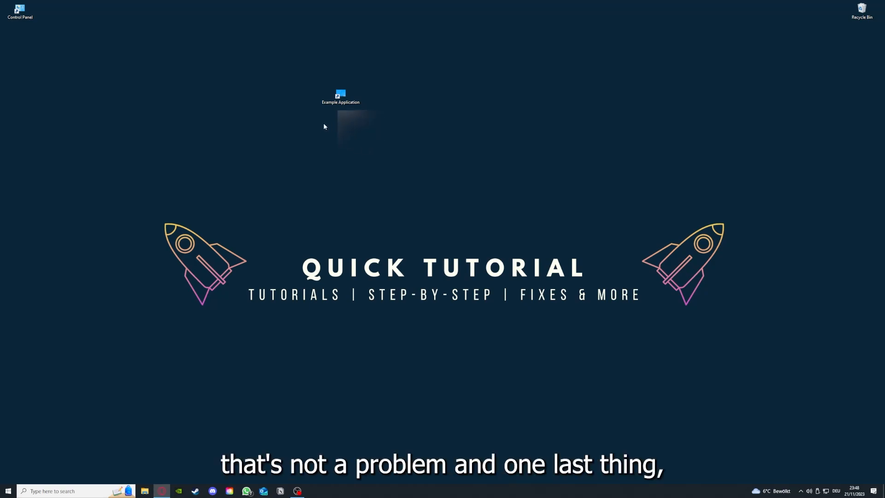
- Review the Example Application shortcut's Details and Shortcut settings in its Properties
right_click(340, 96)
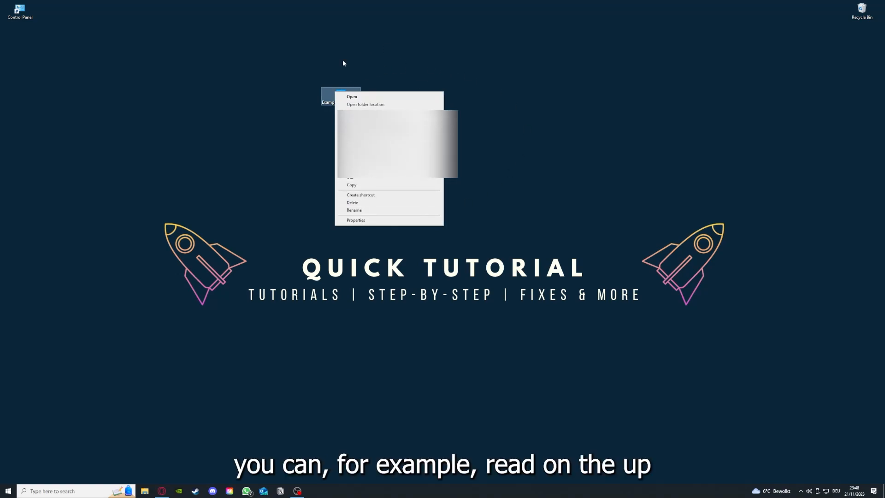
mouse_move(354, 220)
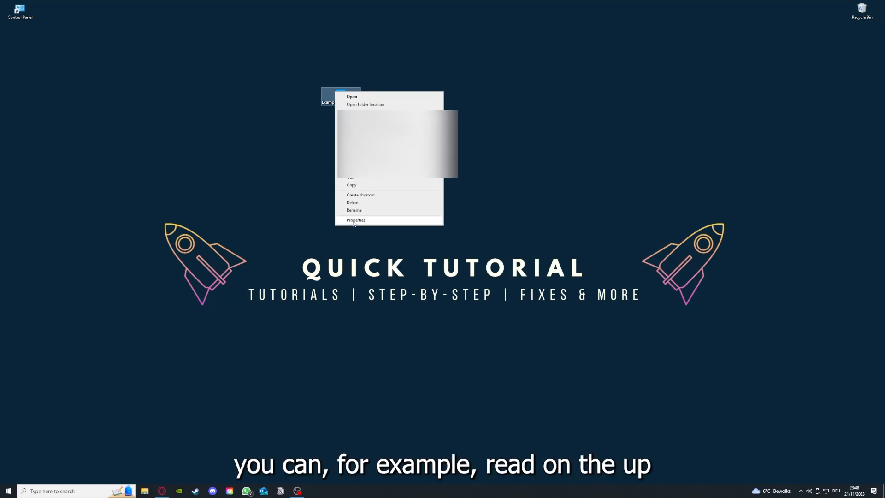
click(356, 220)
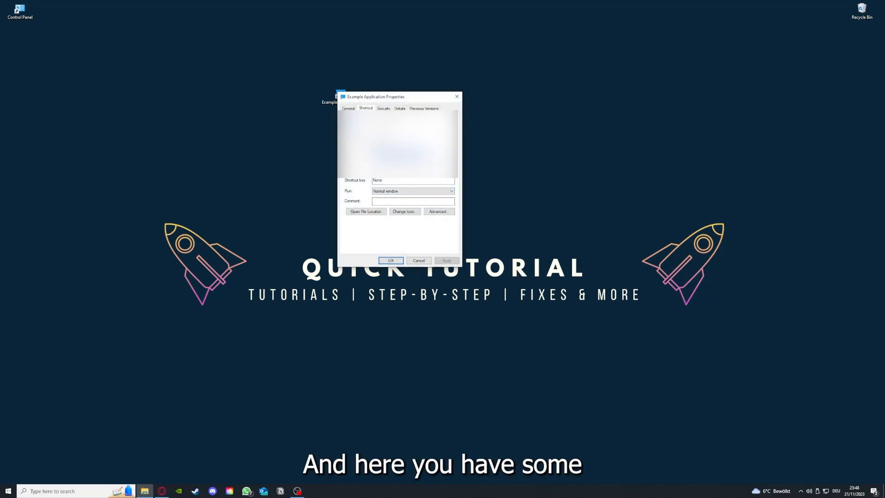
click(399, 109)
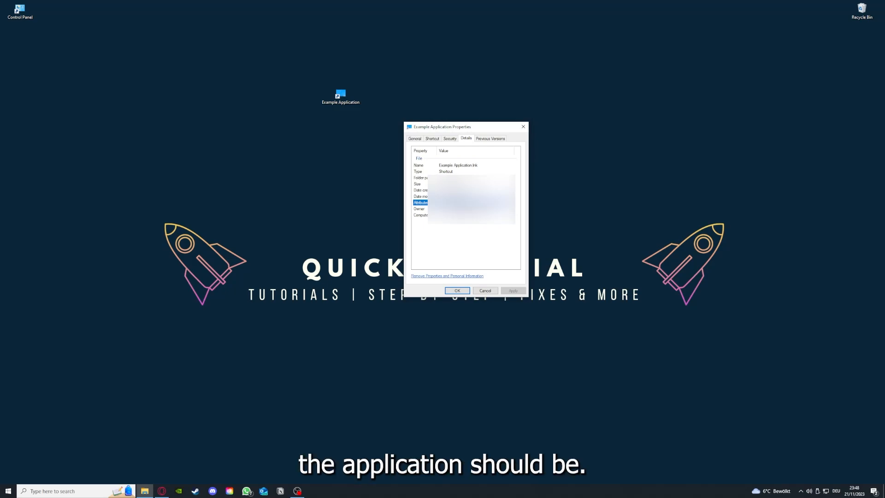
mouse_move(493, 152)
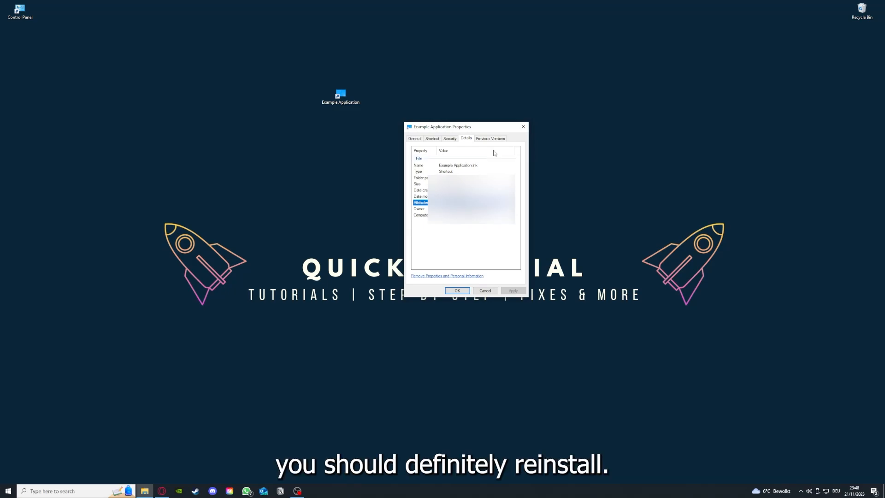
click(433, 138)
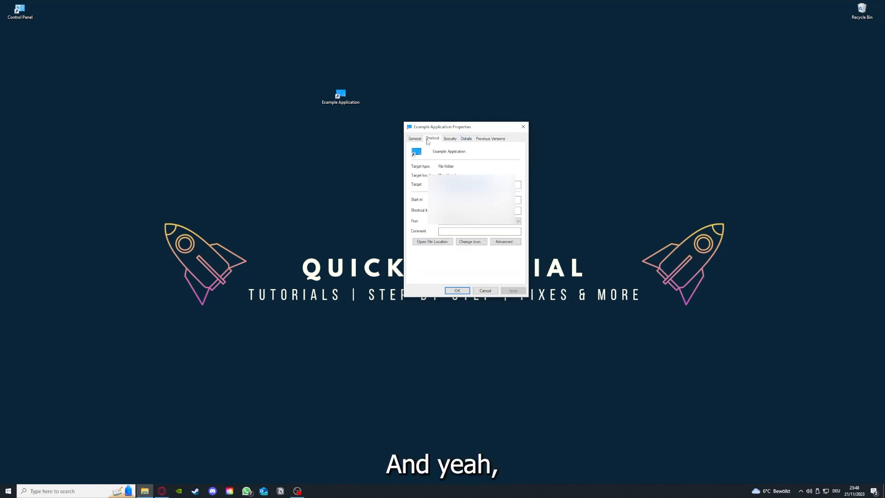
mouse_move(421, 235)
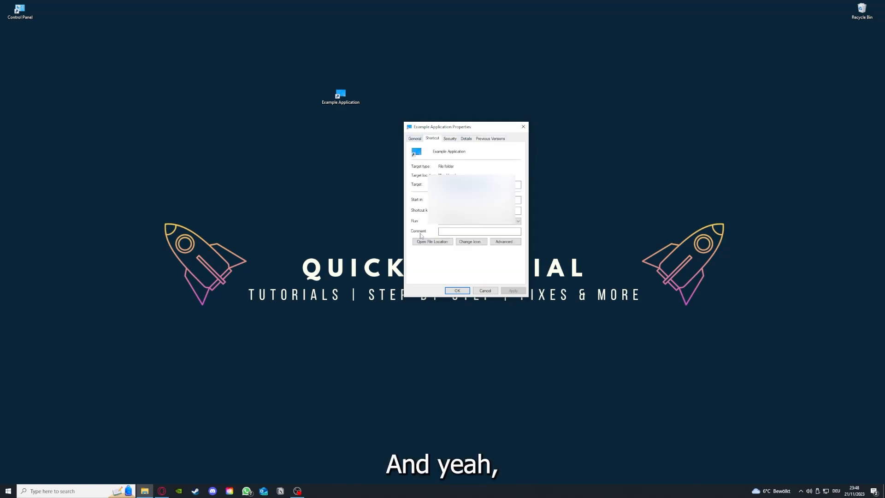
click(432, 242)
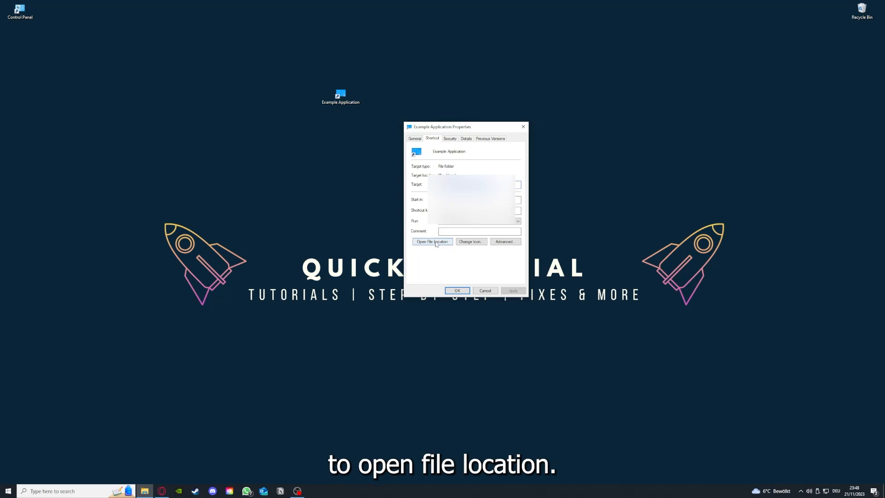
- Open the Example Application shortcut's file location in File Explorer
click(432, 241)
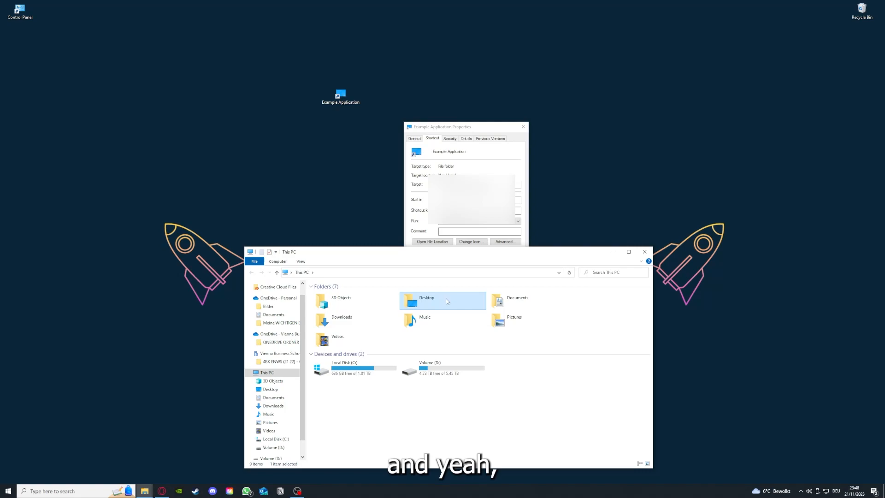
mouse_move(468, 311)
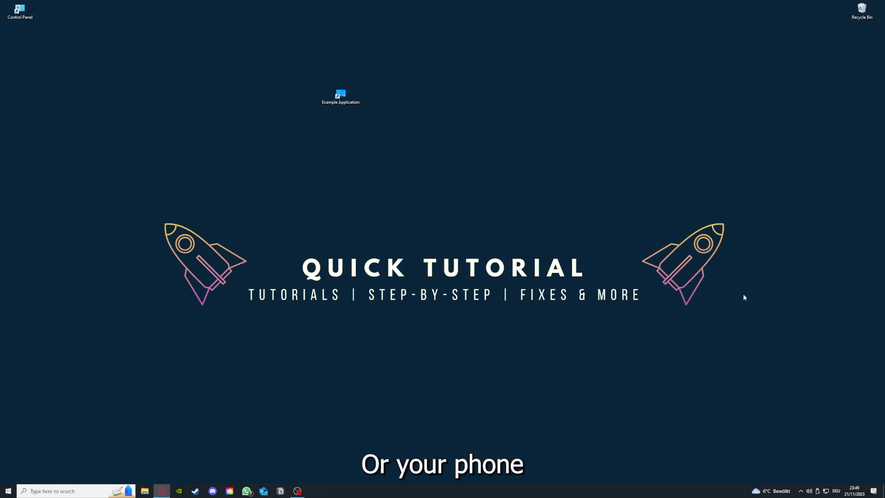
mouse_move(763, 294)
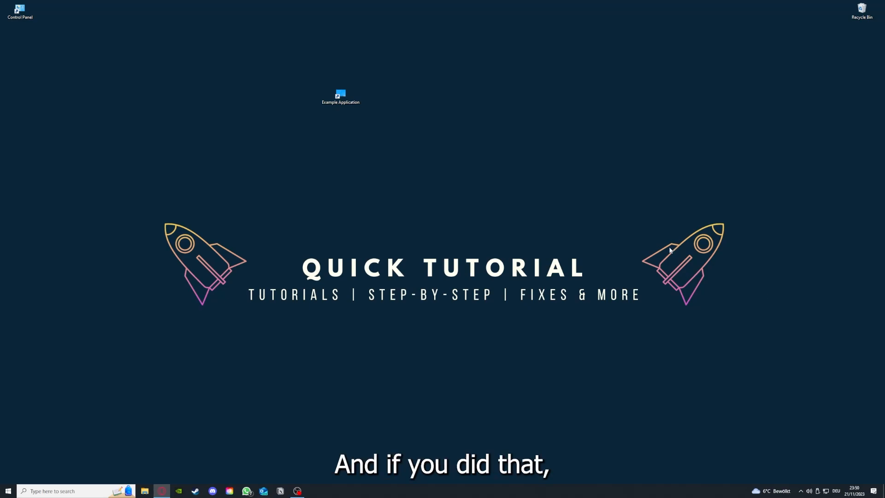
mouse_move(725, 269)
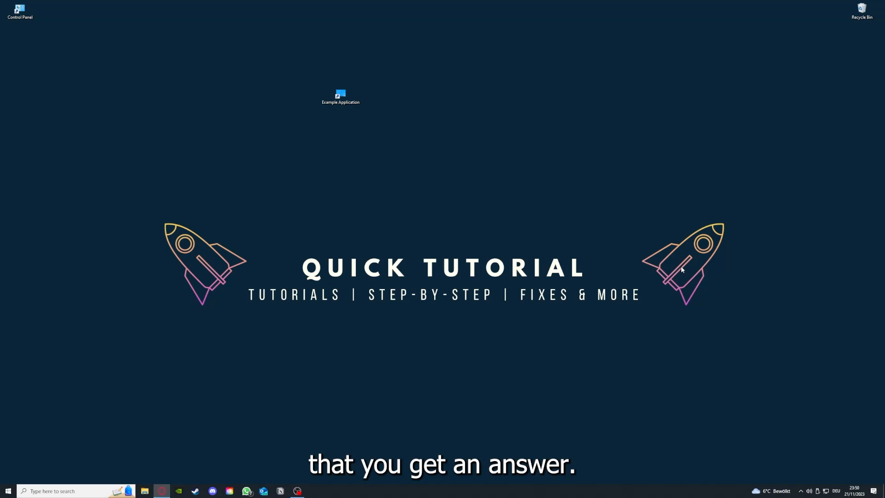
mouse_move(283, 188)
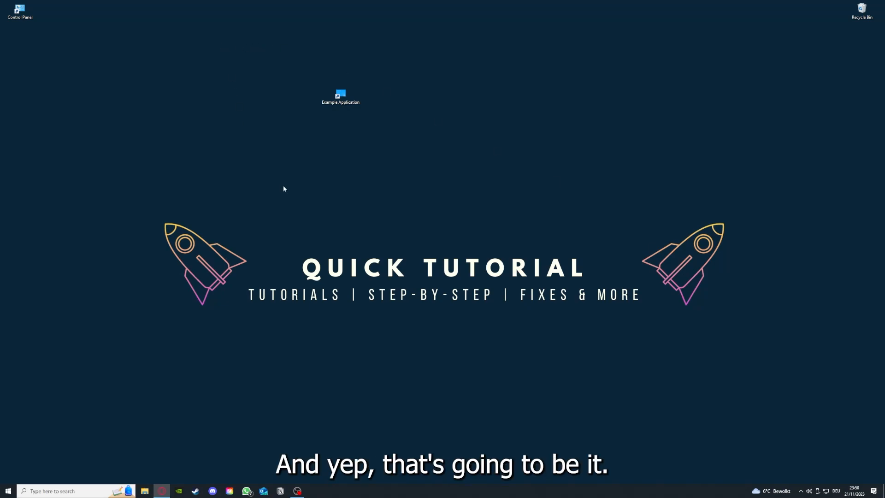